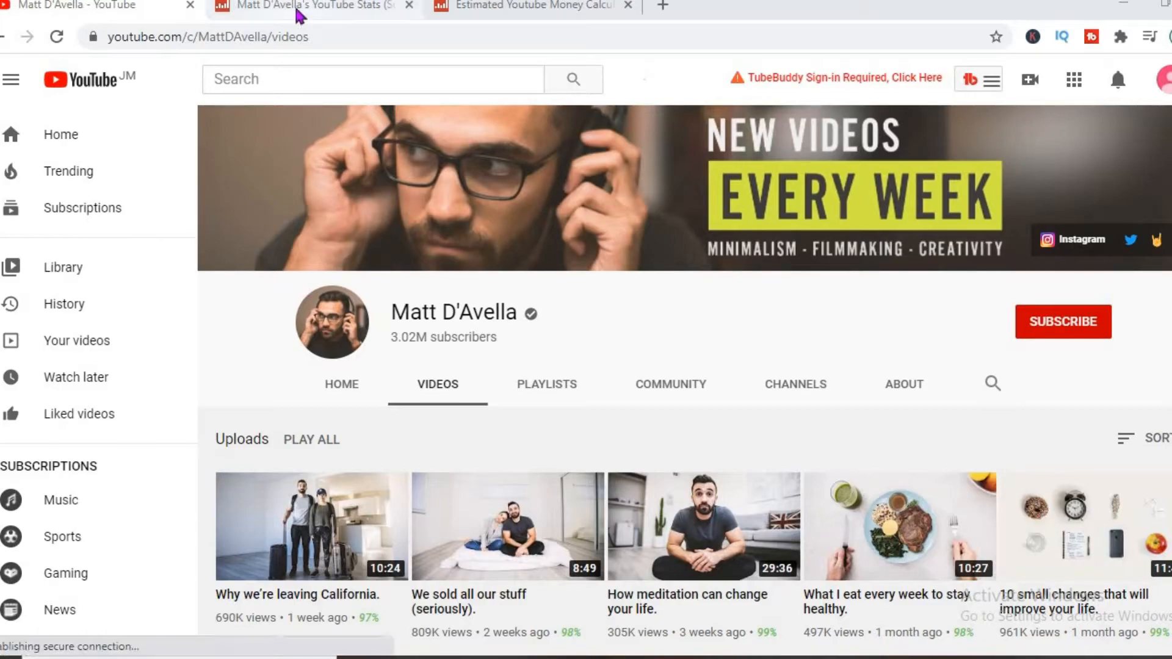
Step: Show the channel's B grade and $1.3K–$20.7K estimated monthly earnings on Social Blade
click(306, 7)
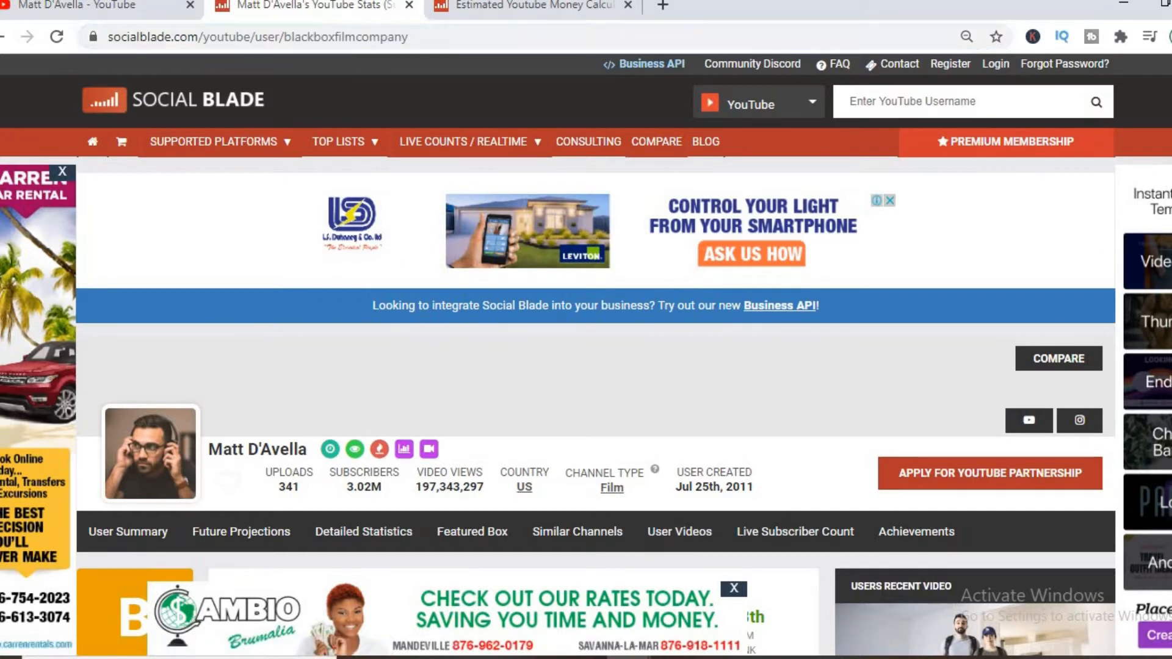
scroll(down, 3)
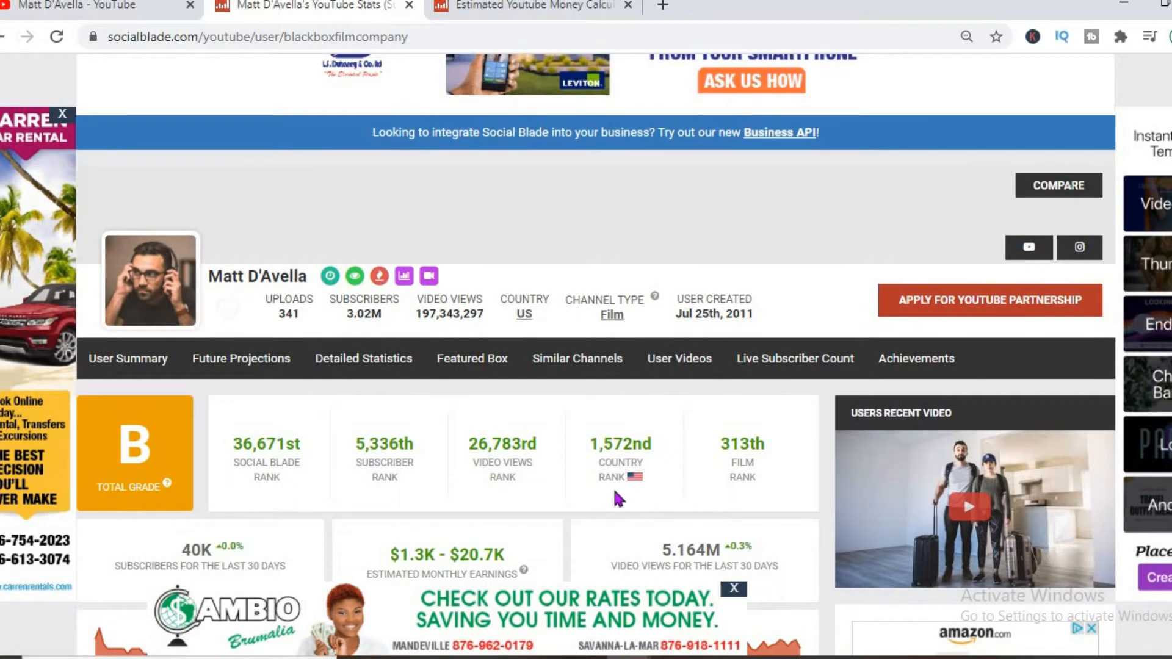
mouse_move(630, 495)
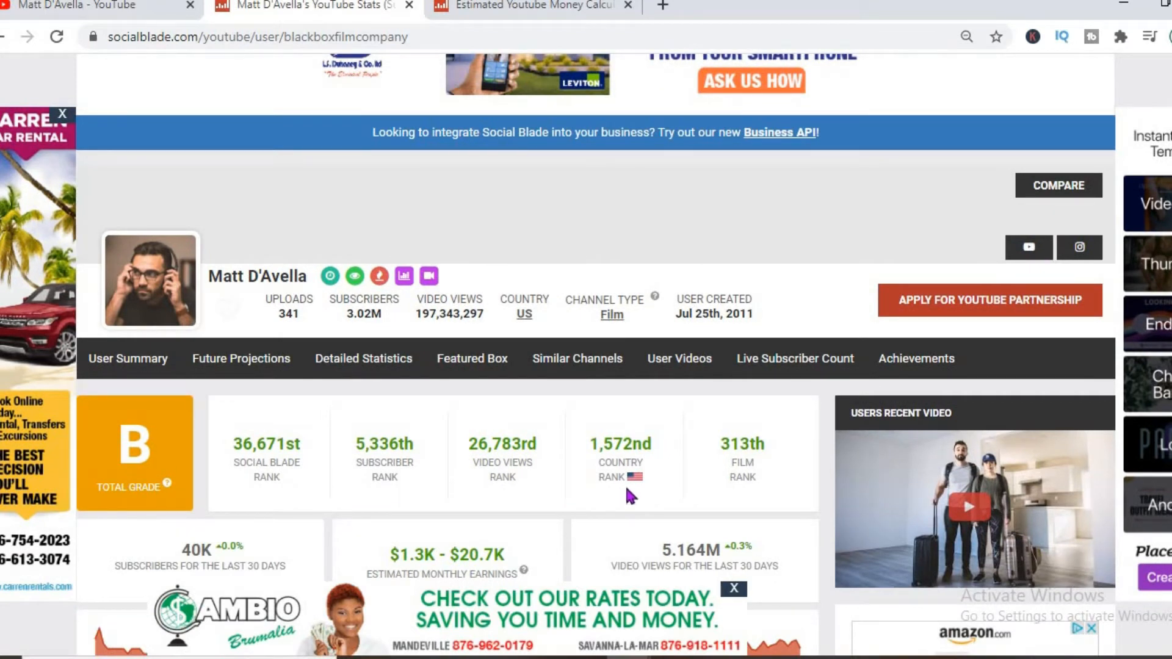
mouse_move(744, 479)
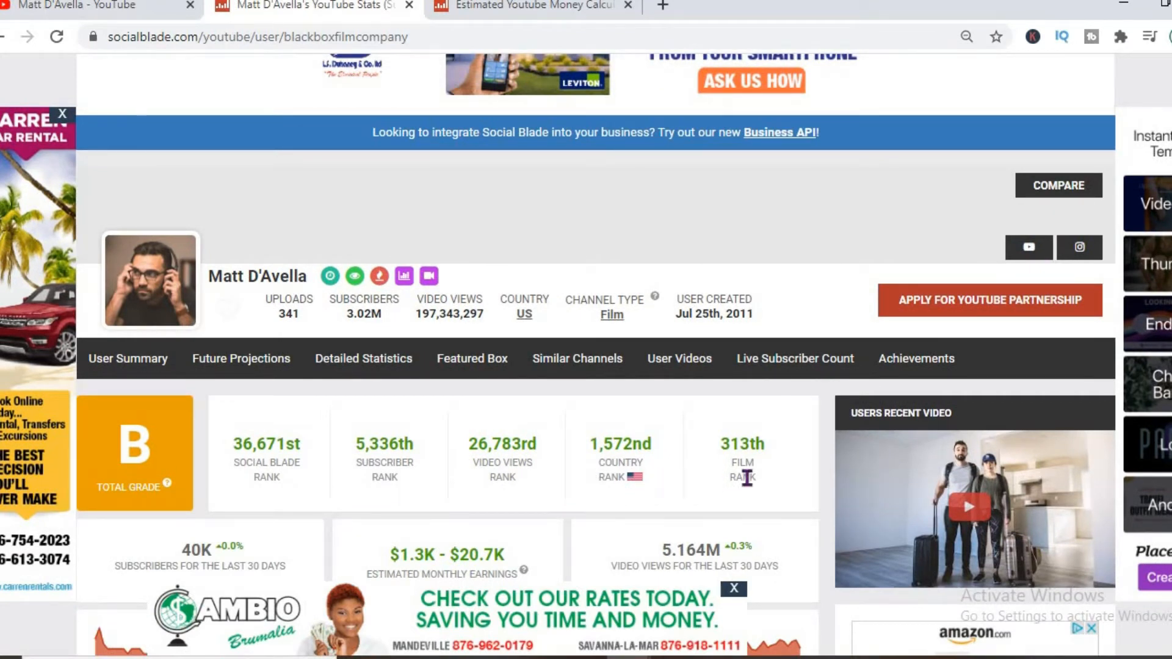
mouse_move(770, 422)
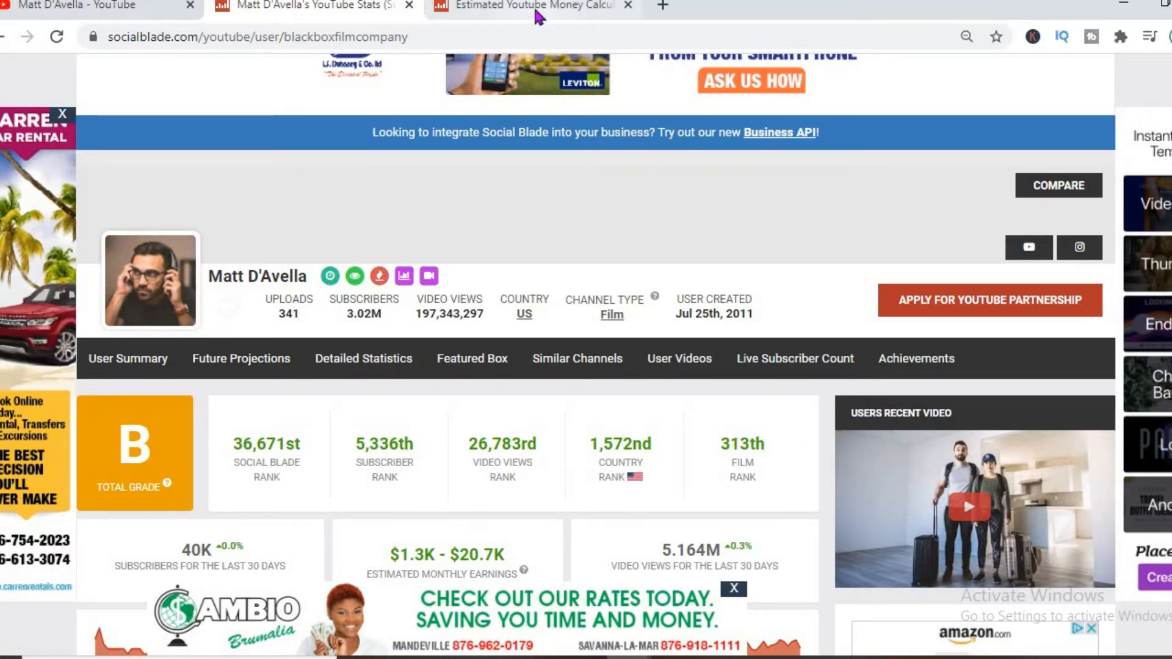
click(531, 6)
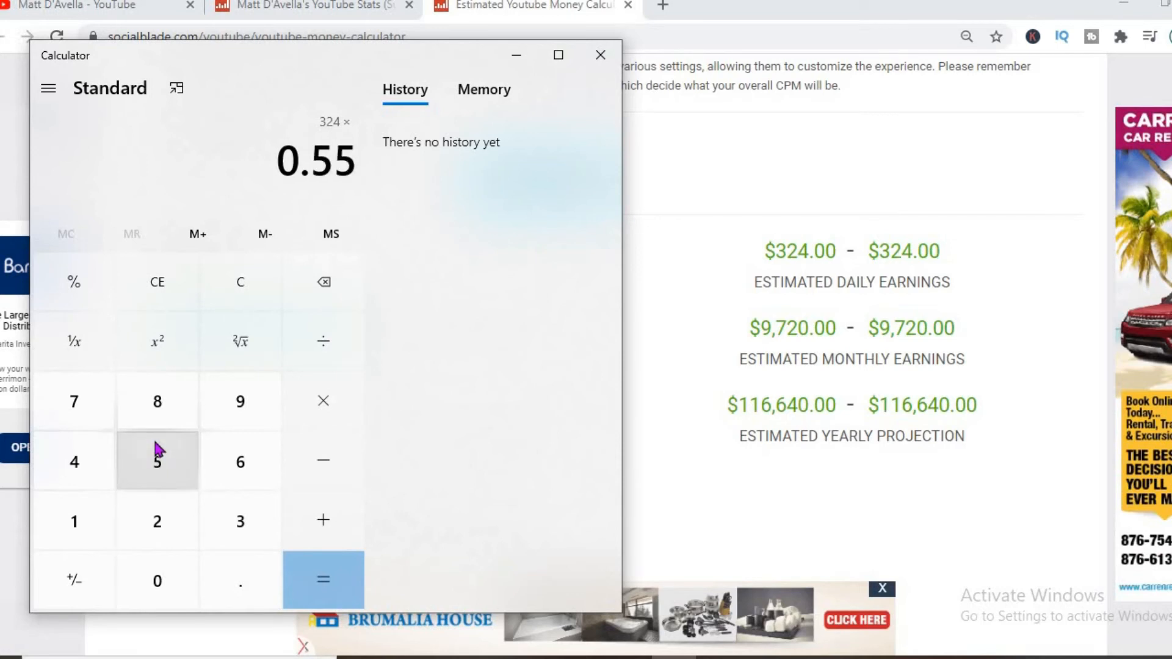
Step: Compute 324 × 0.55 = 178.2, × 28 = 4,989.6 and × 12 = 59,875.2 in Calculator
click(322, 581)
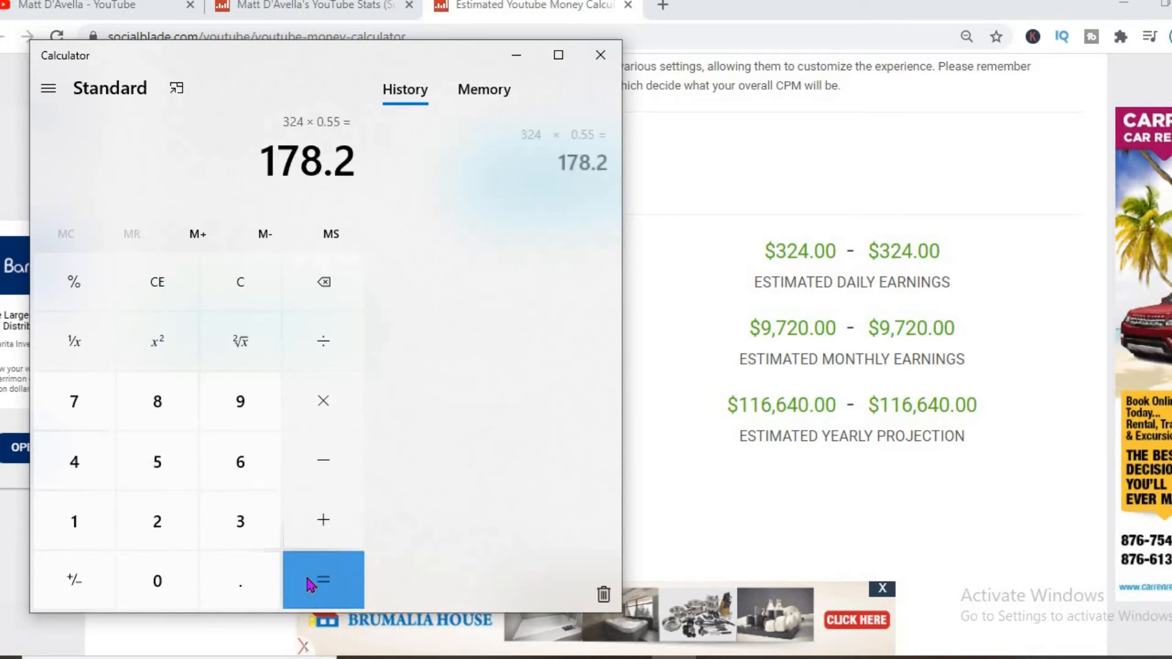
mouse_move(322, 402)
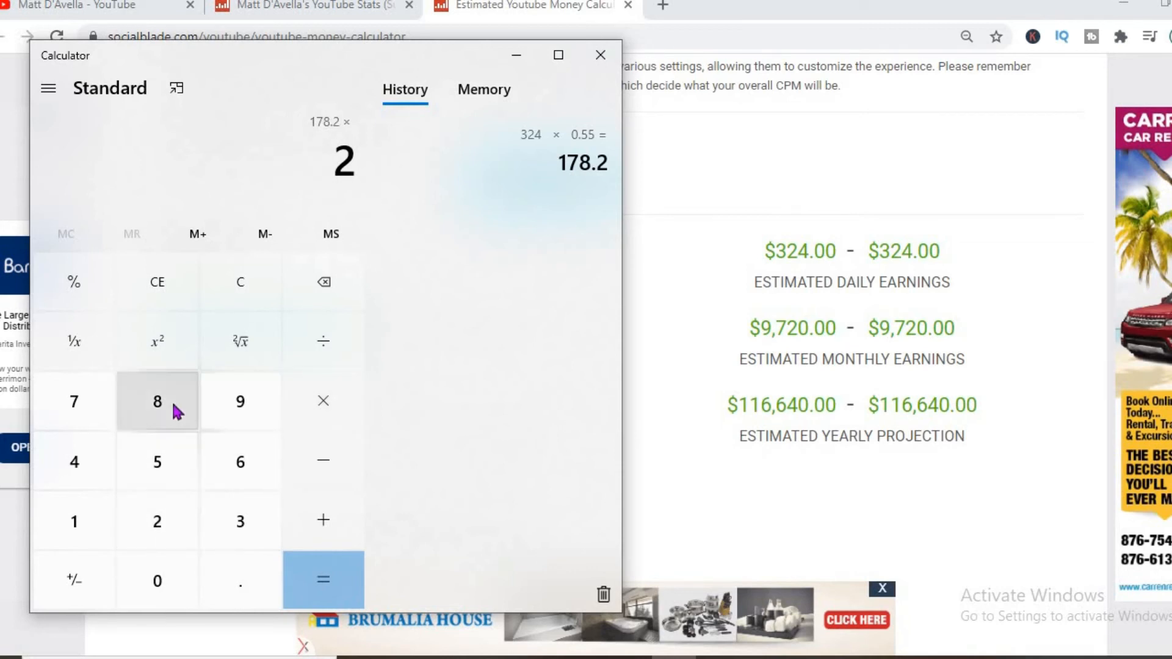
click(322, 581)
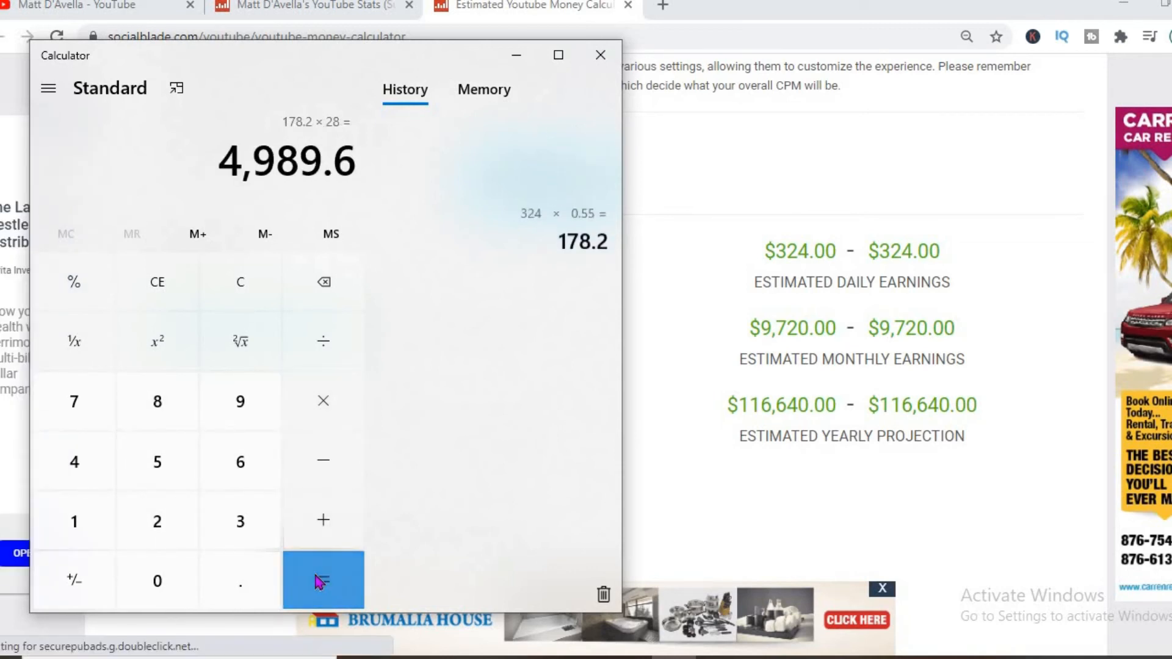
click(322, 581)
text(12)
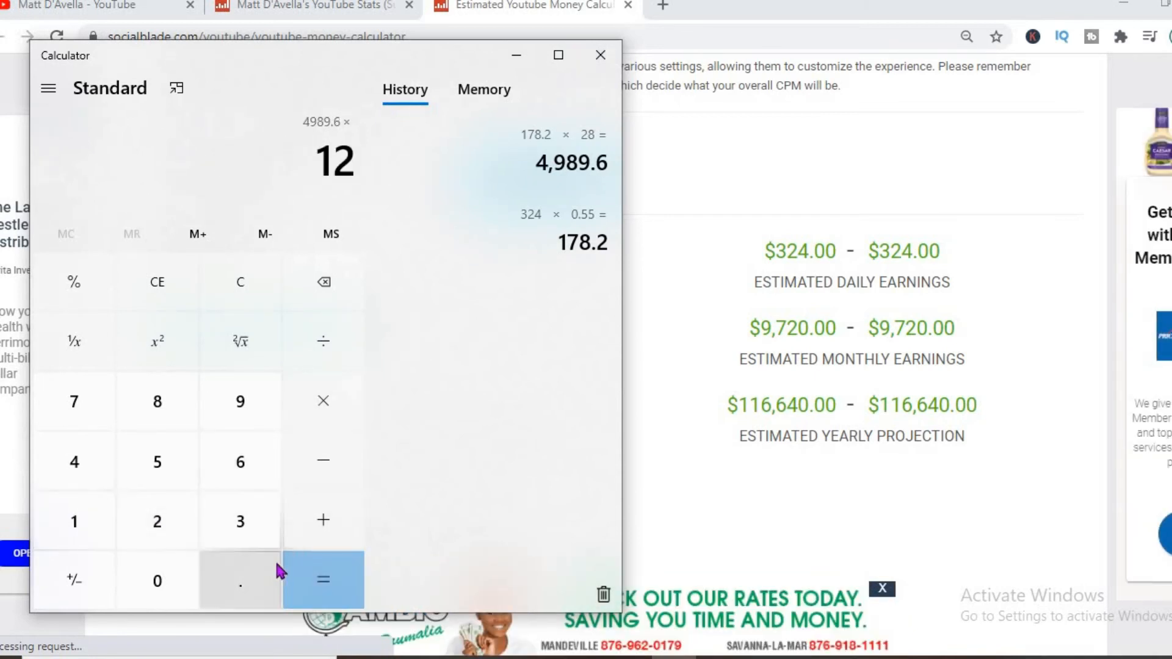
click(323, 580)
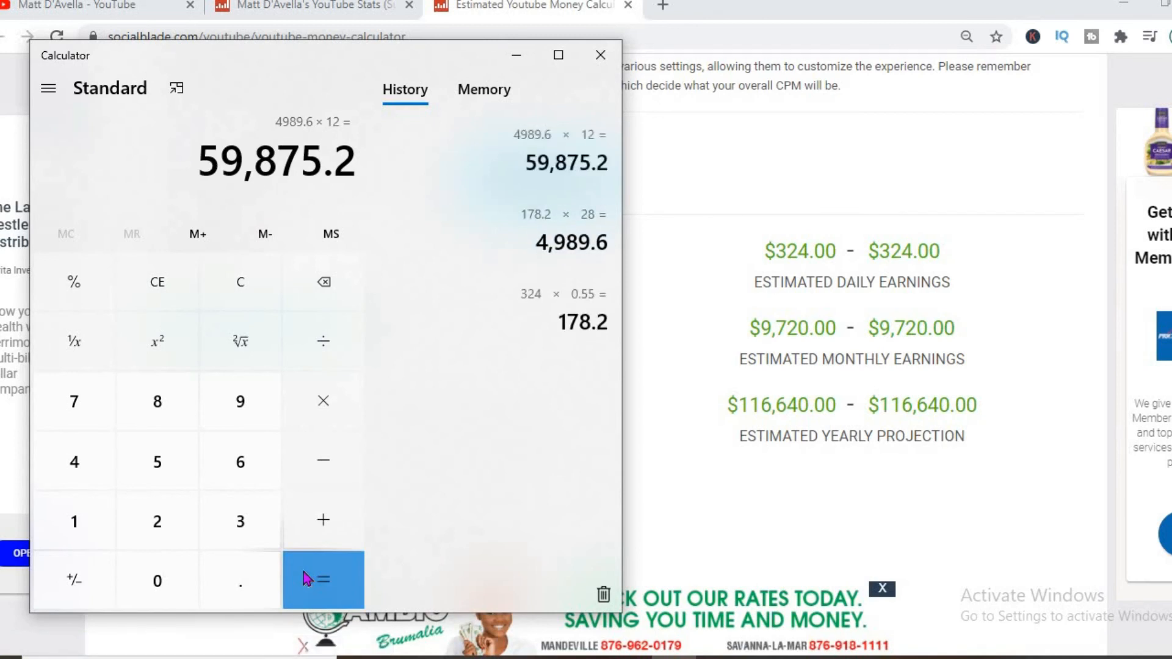